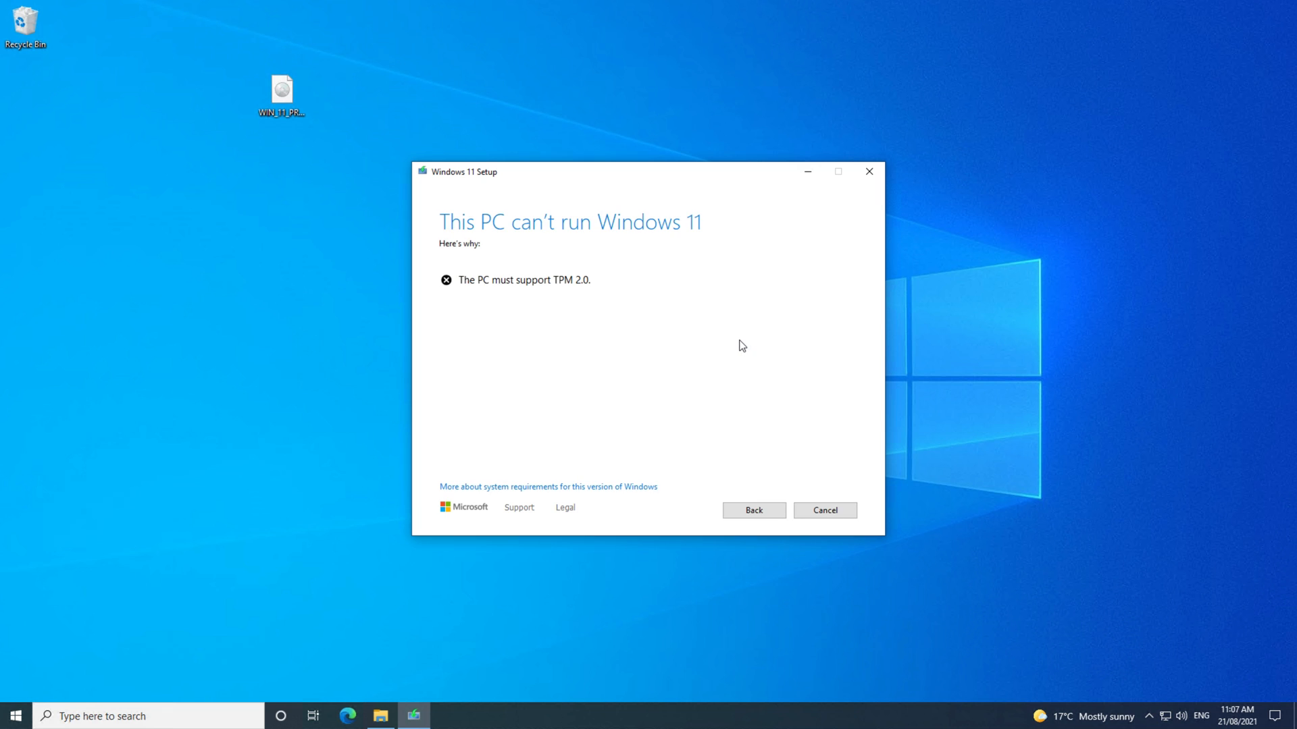
mouse_move(459, 284)
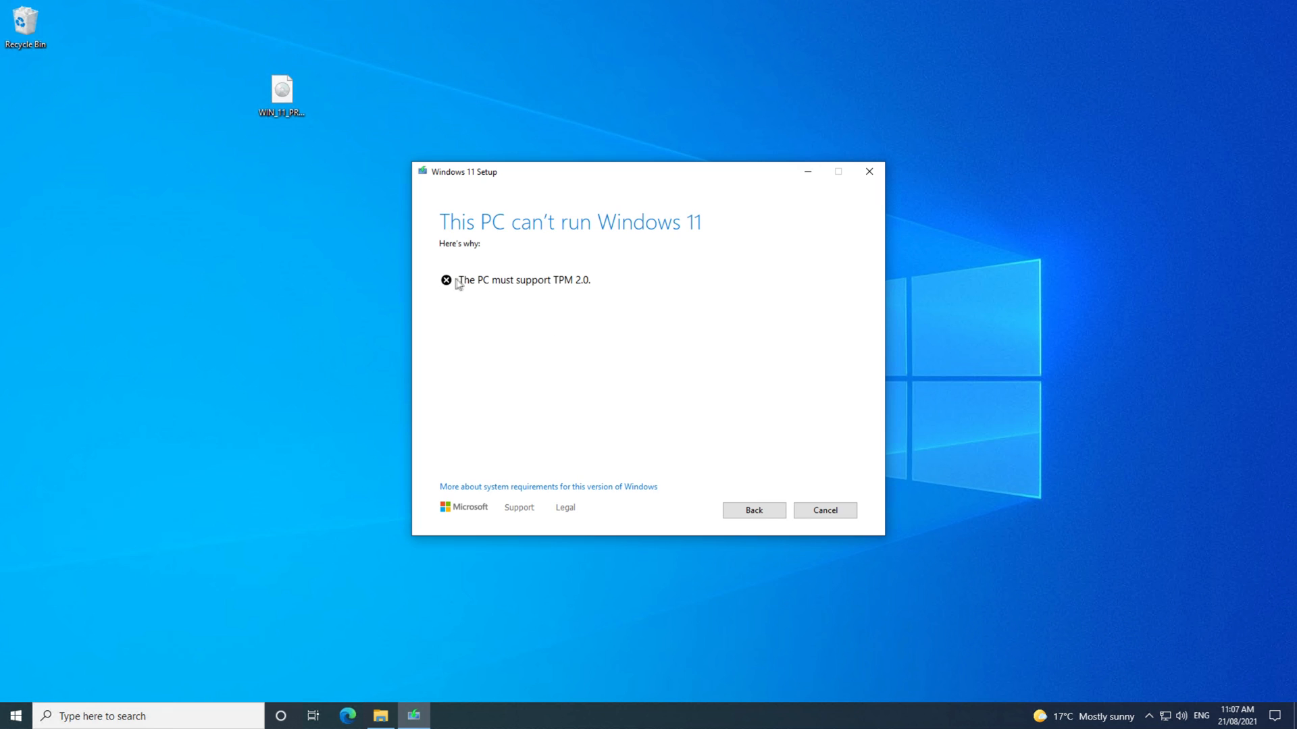
mouse_move(606, 301)
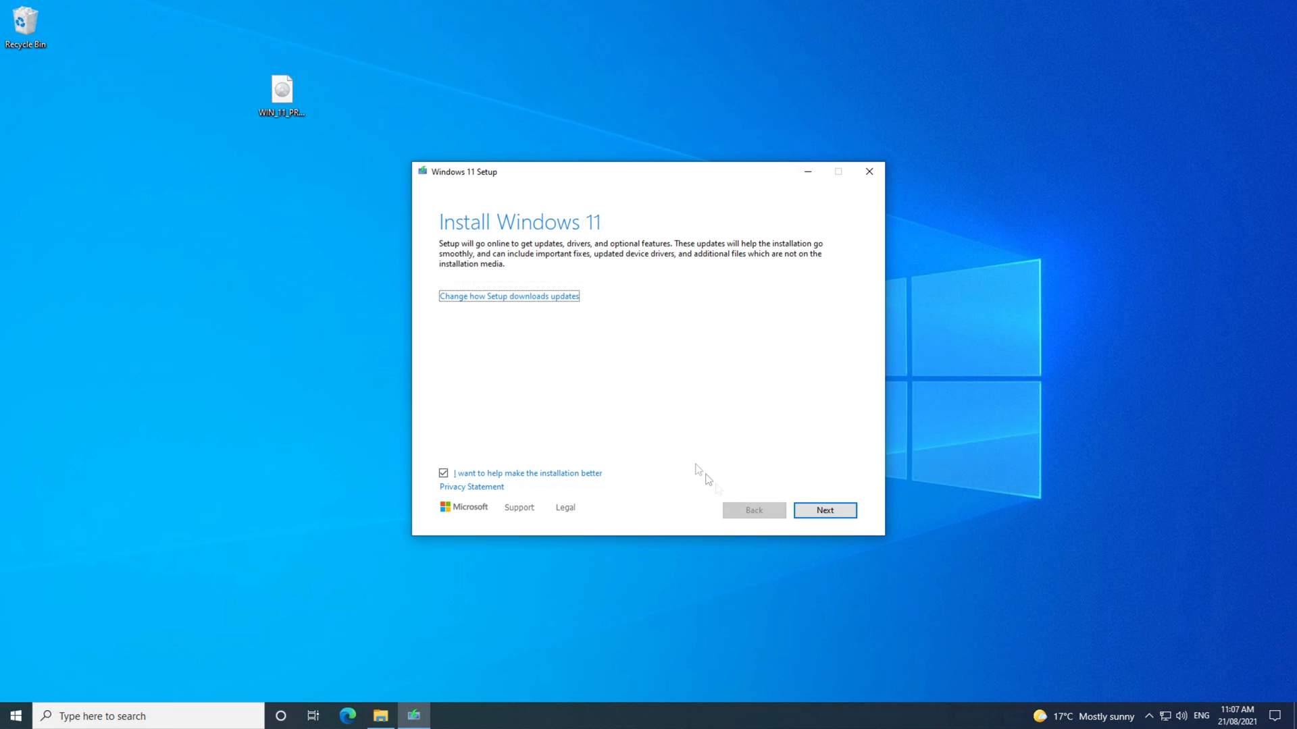
mouse_move(869, 172)
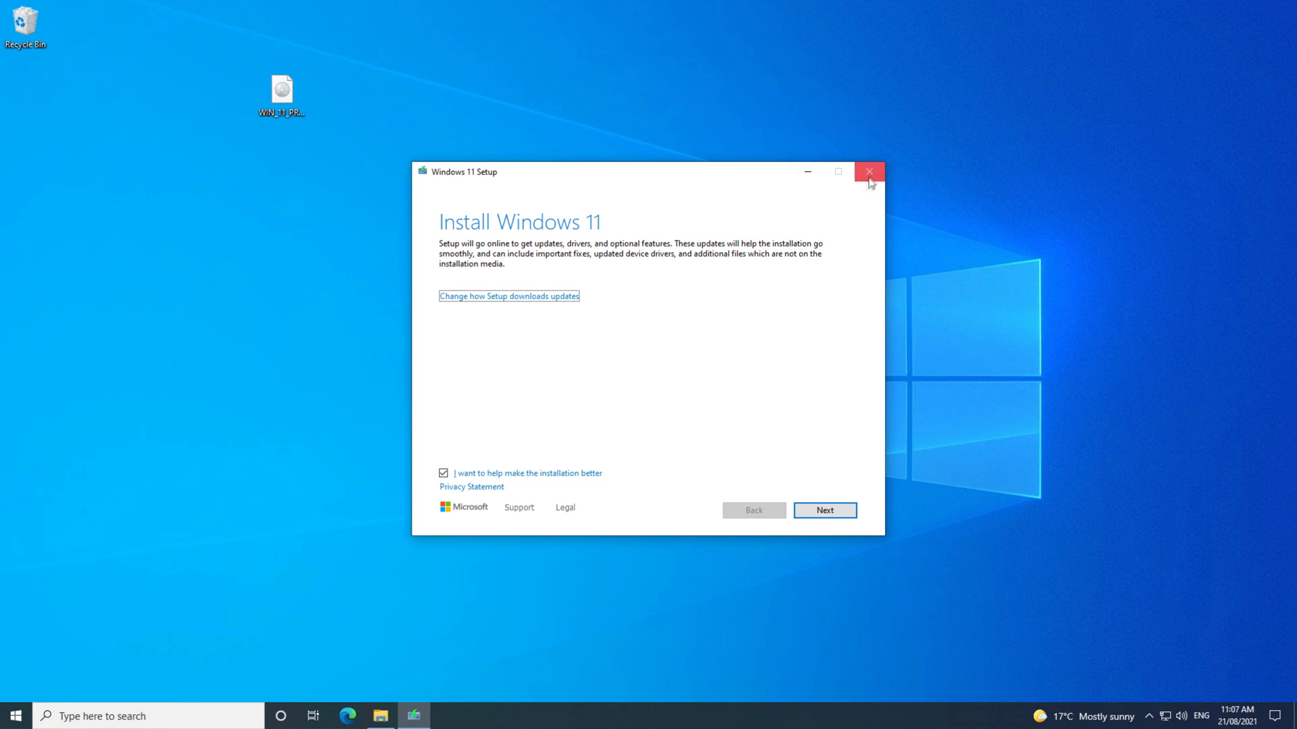
Close the Windows 11 Setup window after the TPM 2.0 requirement error
left_click(869, 172)
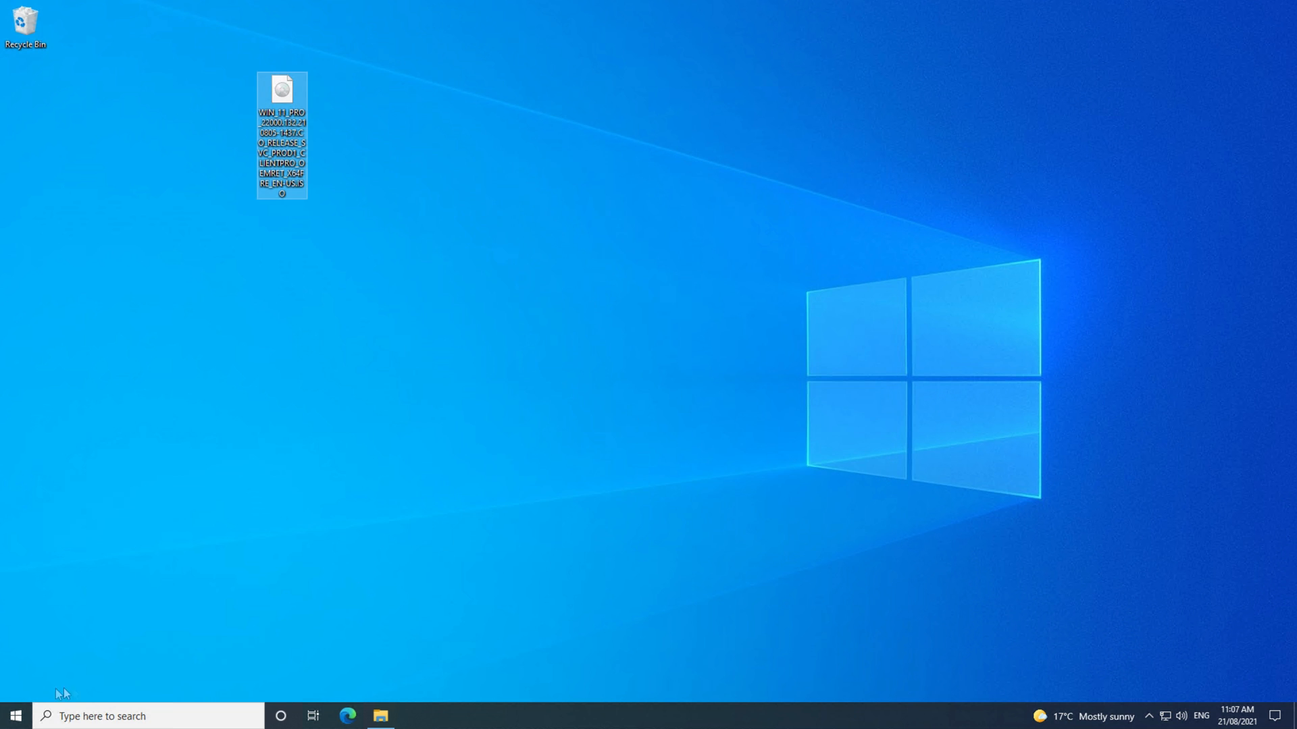
Shut down the PC from the Start menu's Power options to restart into HP Computer Setup
left_click(14, 716)
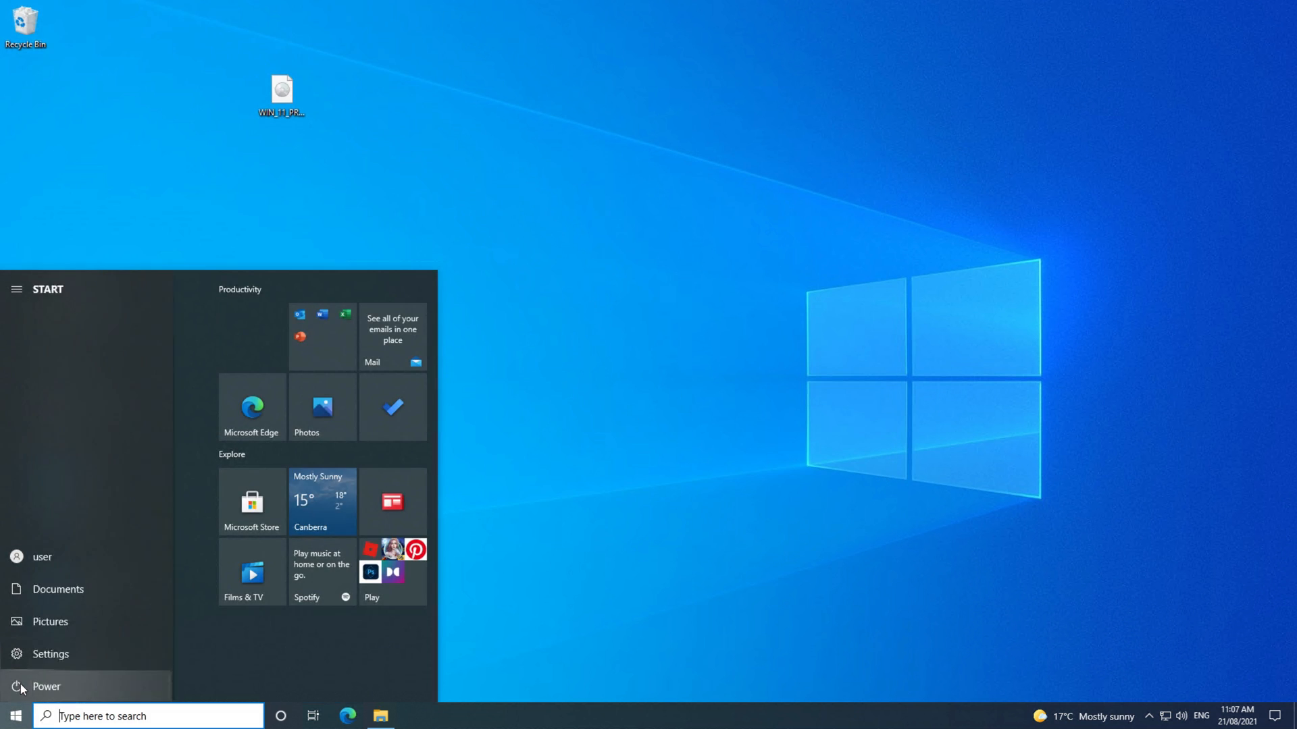
left_click(46, 686)
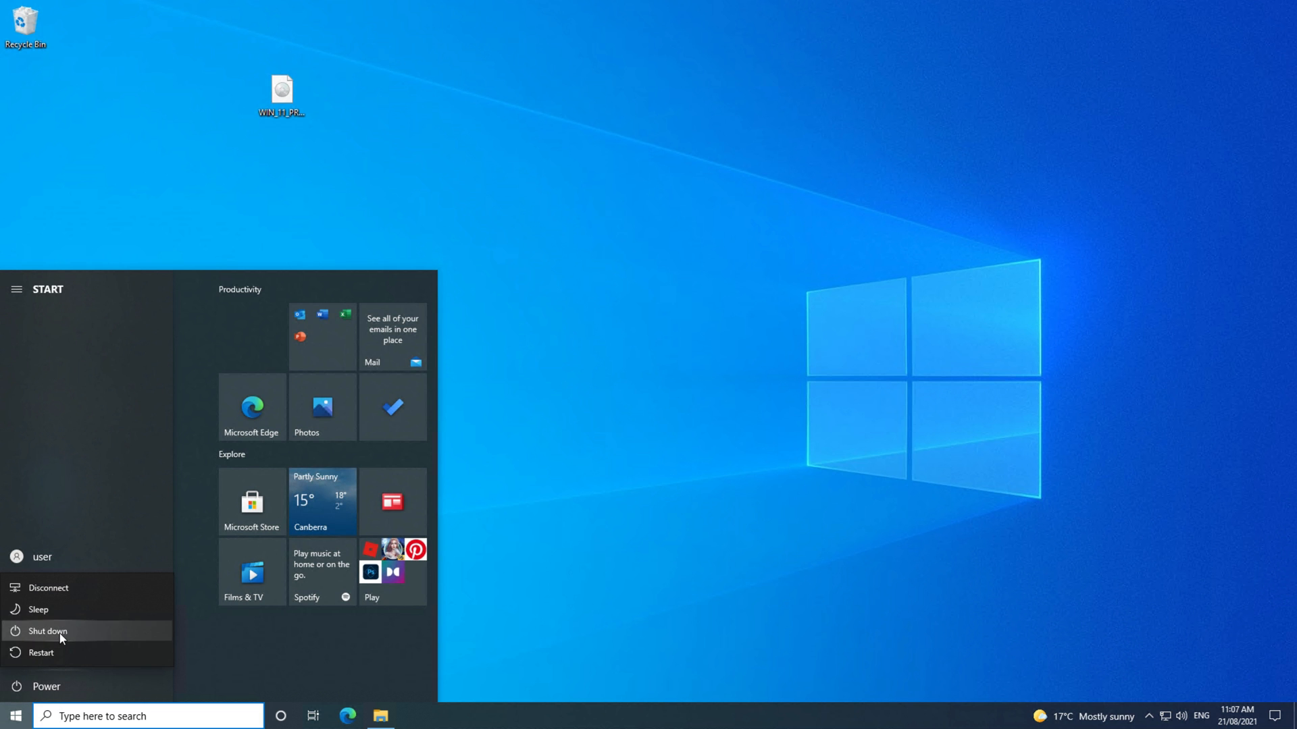
left_click(42, 652)
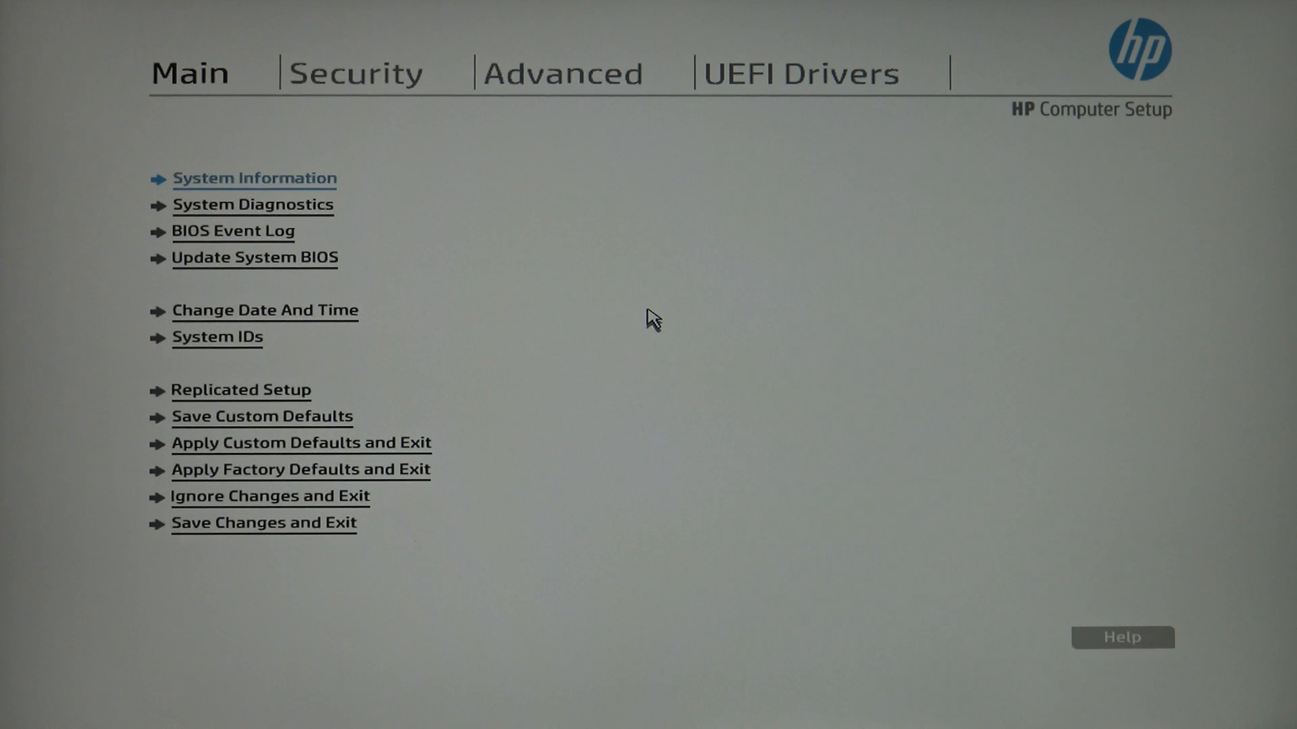
mouse_move(355, 73)
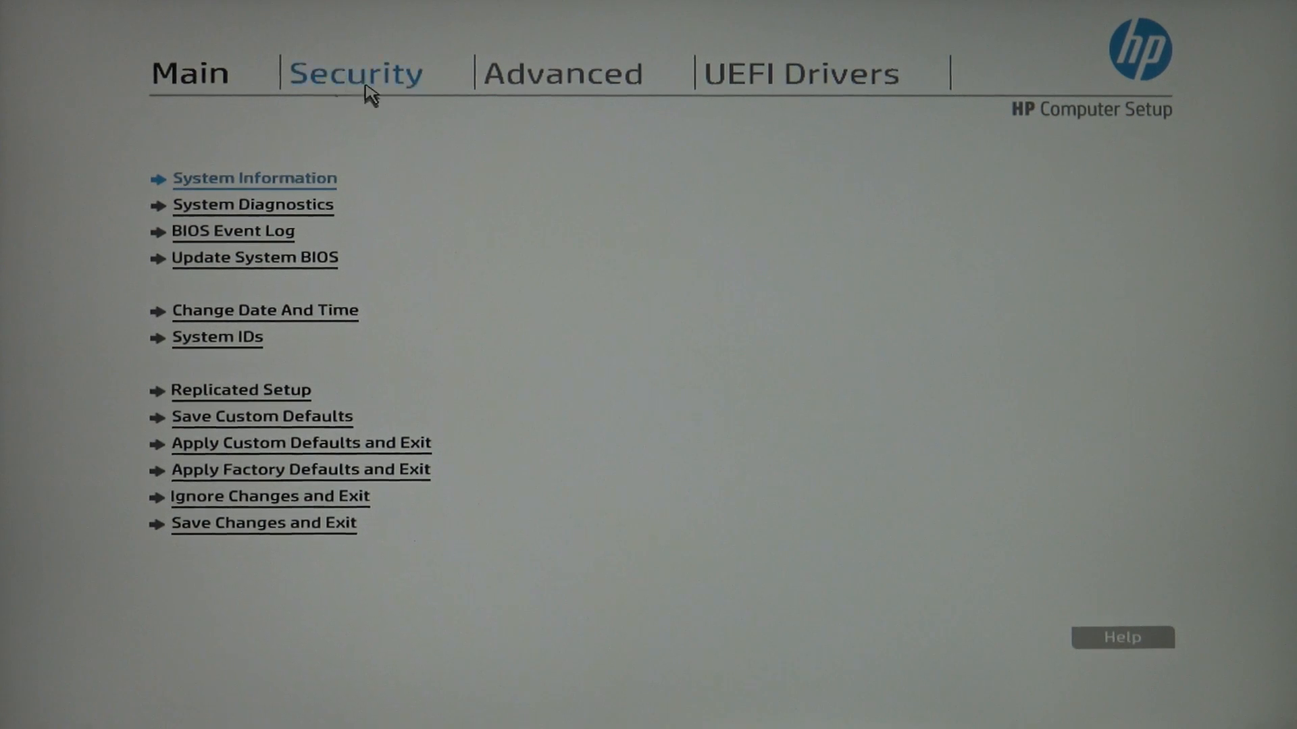
Under Security > TPM Embedded Security, set TPM Device to Available
left_click(355, 73)
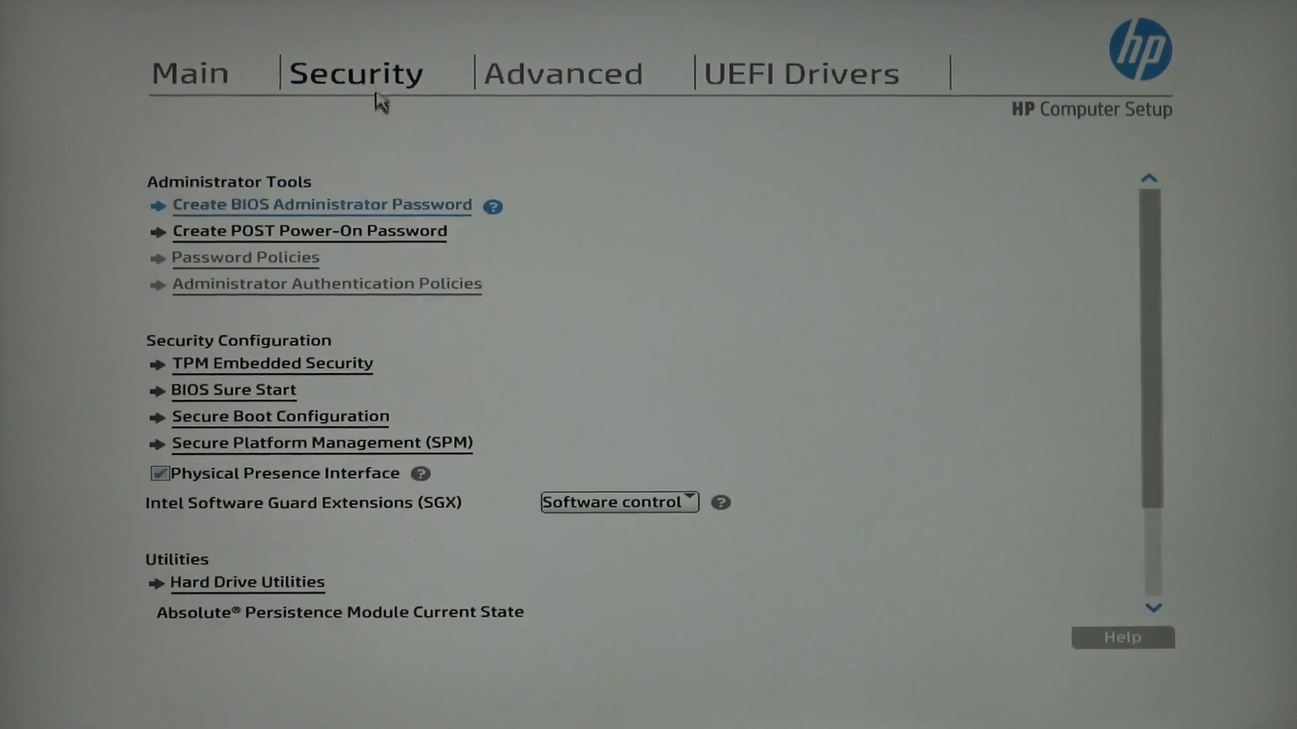
left_click(272, 364)
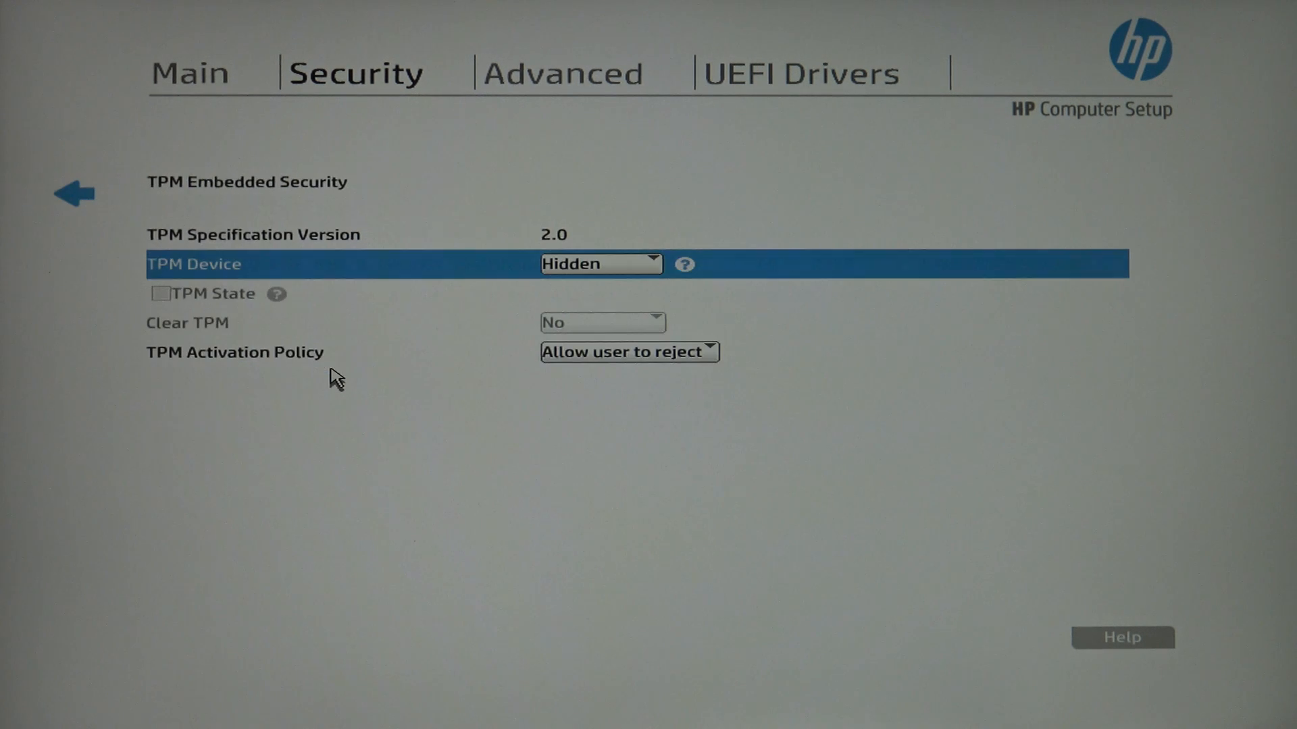
left_click(600, 264)
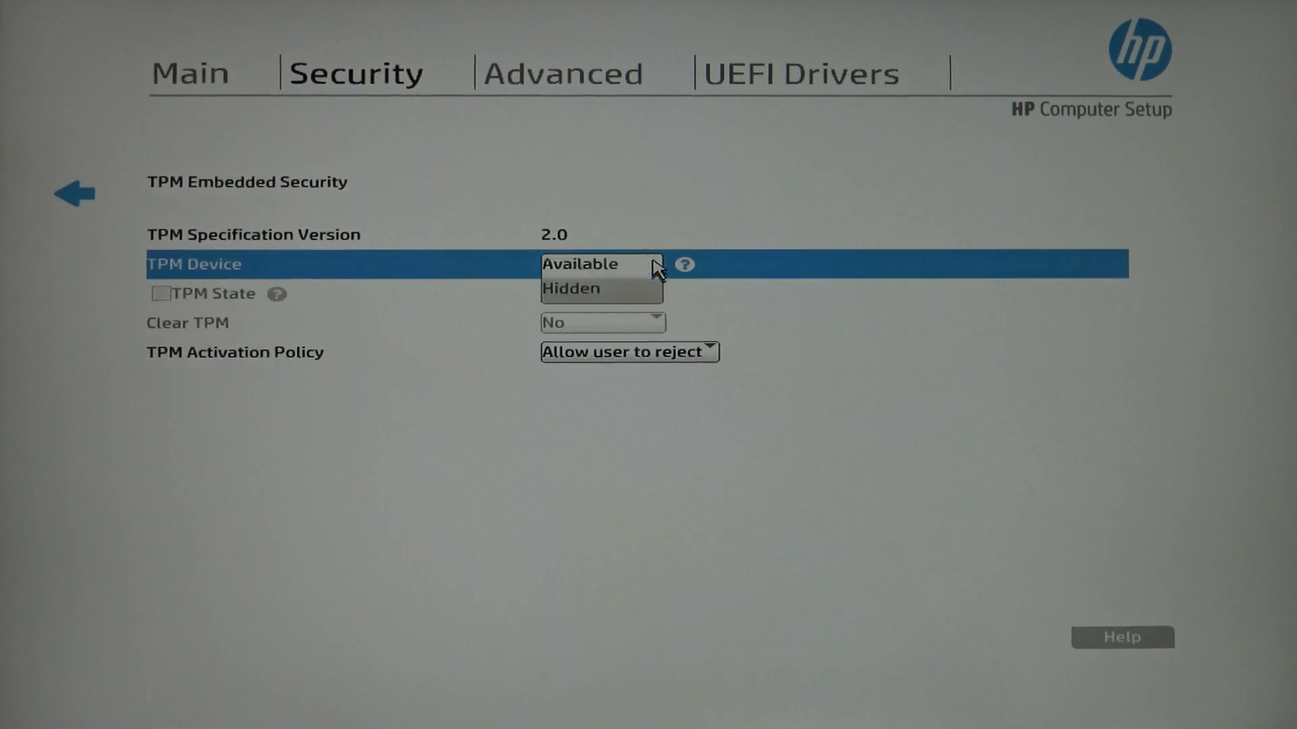
left_click(579, 263)
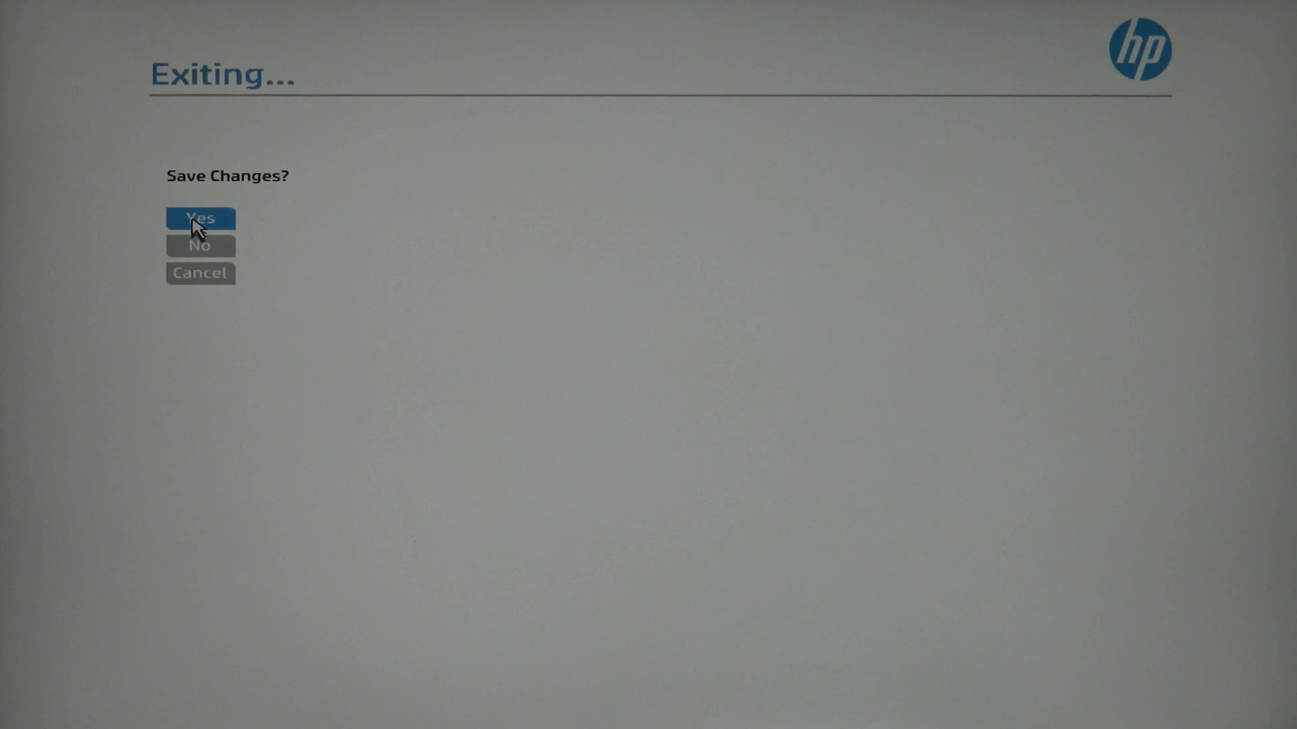
Confirm Yes to save the BIOS changes and reboot into Windows
left_click(200, 219)
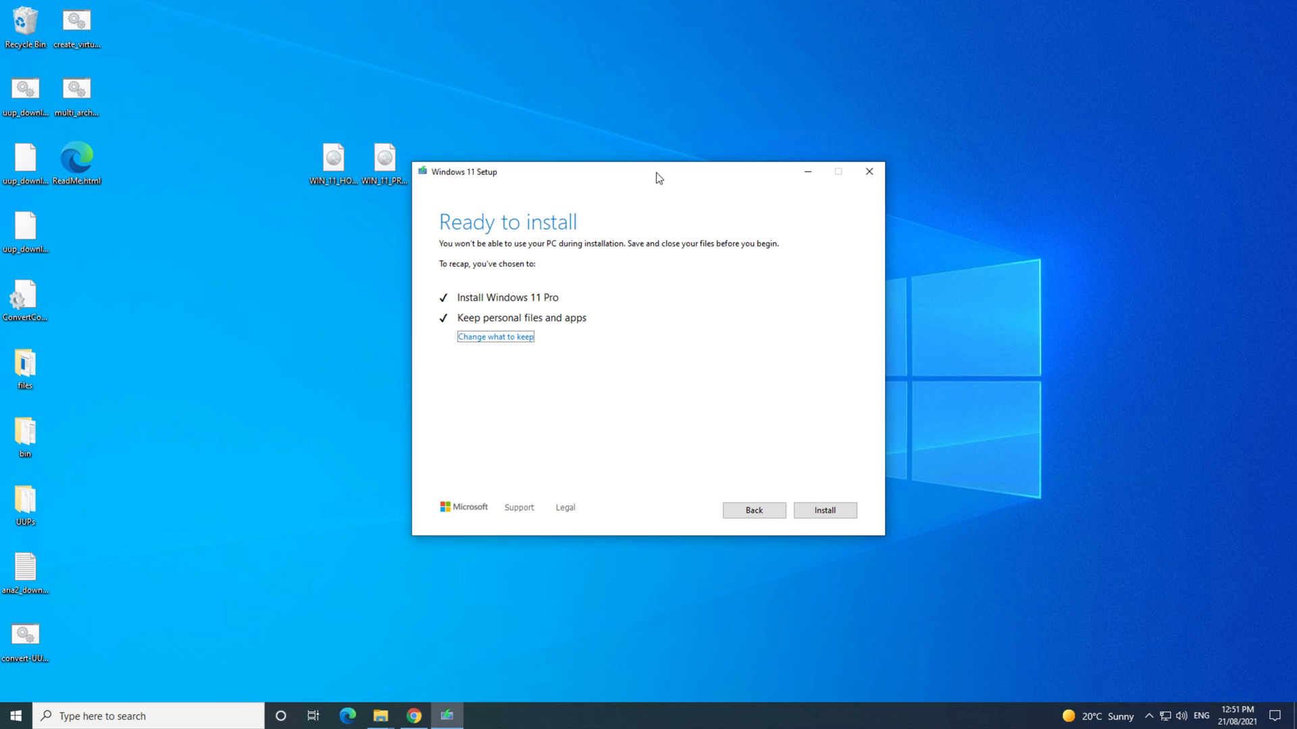
mouse_move(820, 296)
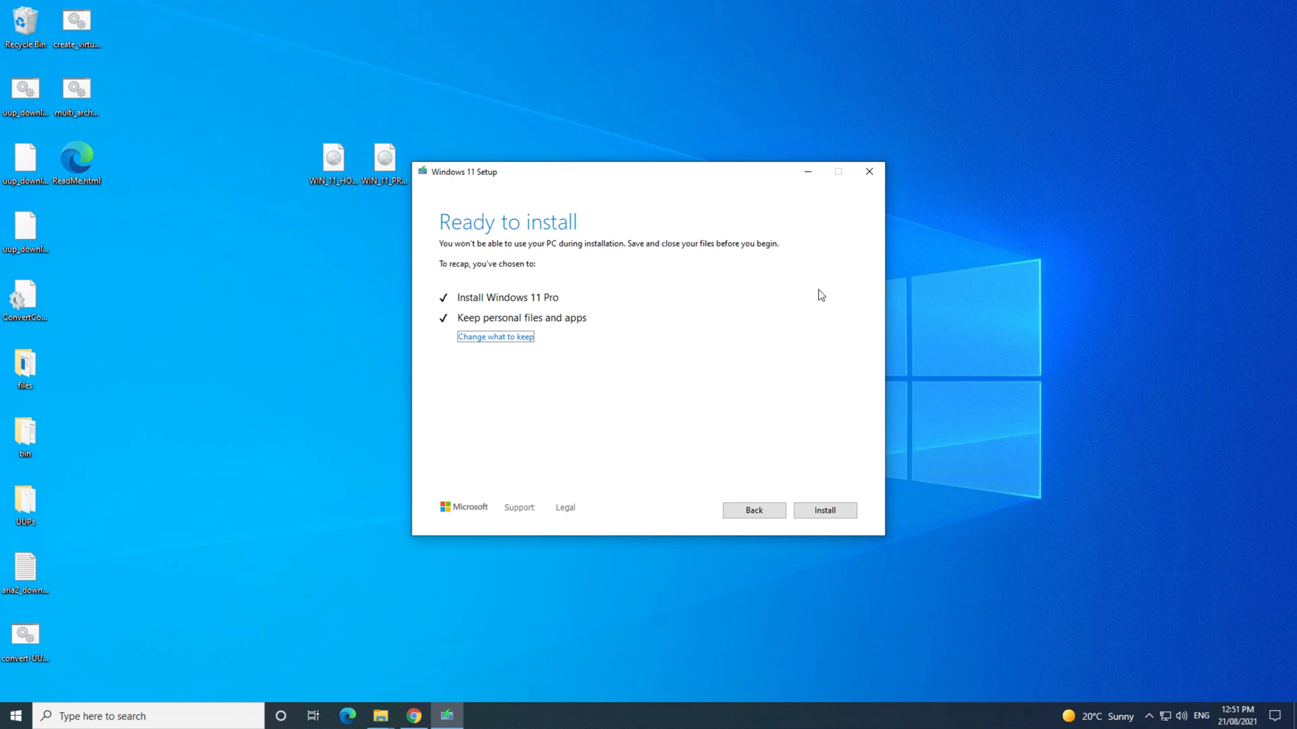
mouse_move(868, 172)
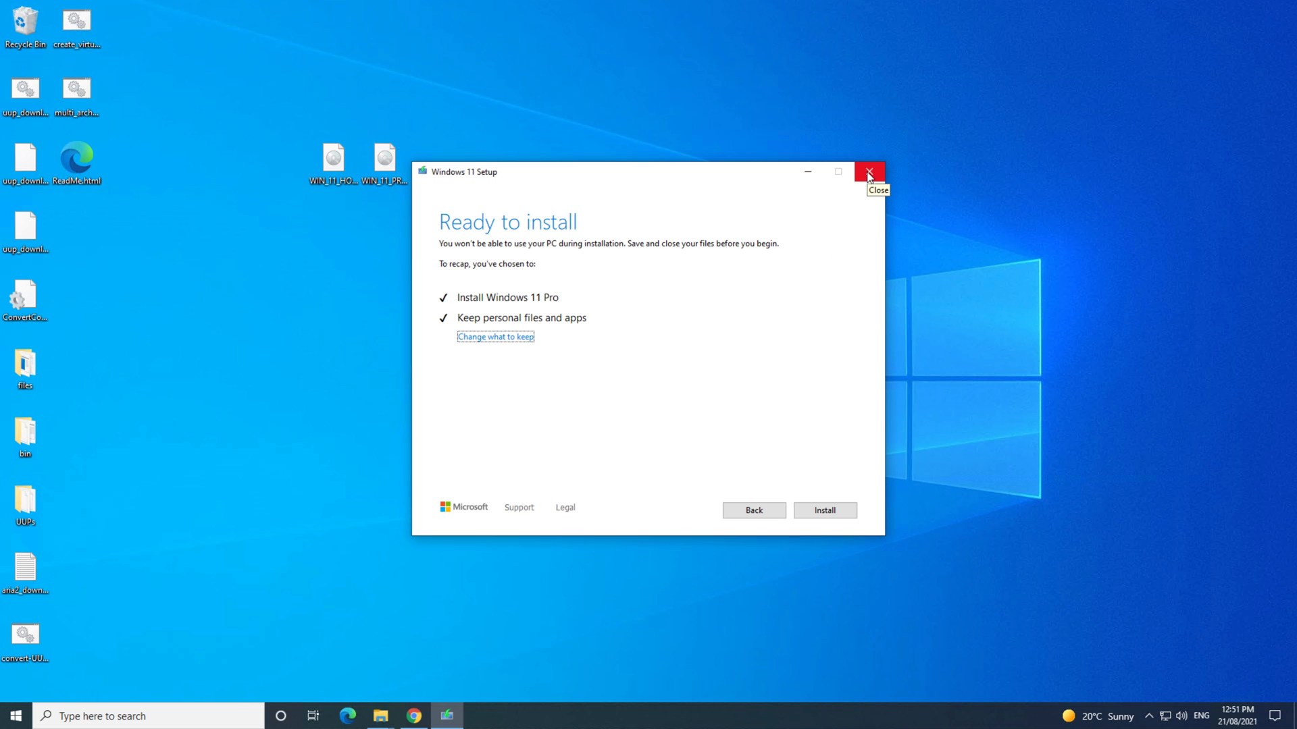
Quit Windows 11 Setup from the Ready to install screen and confirm Yes
left_click(869, 172)
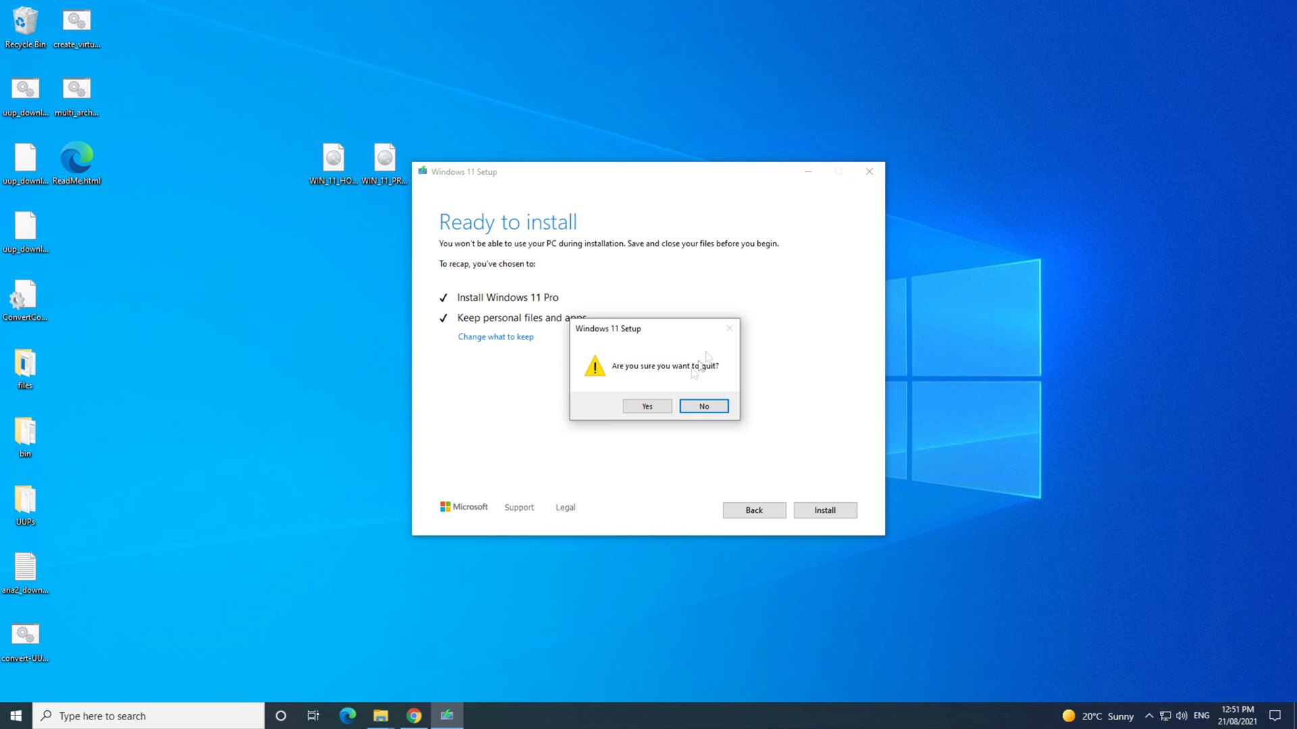
left_click(647, 407)
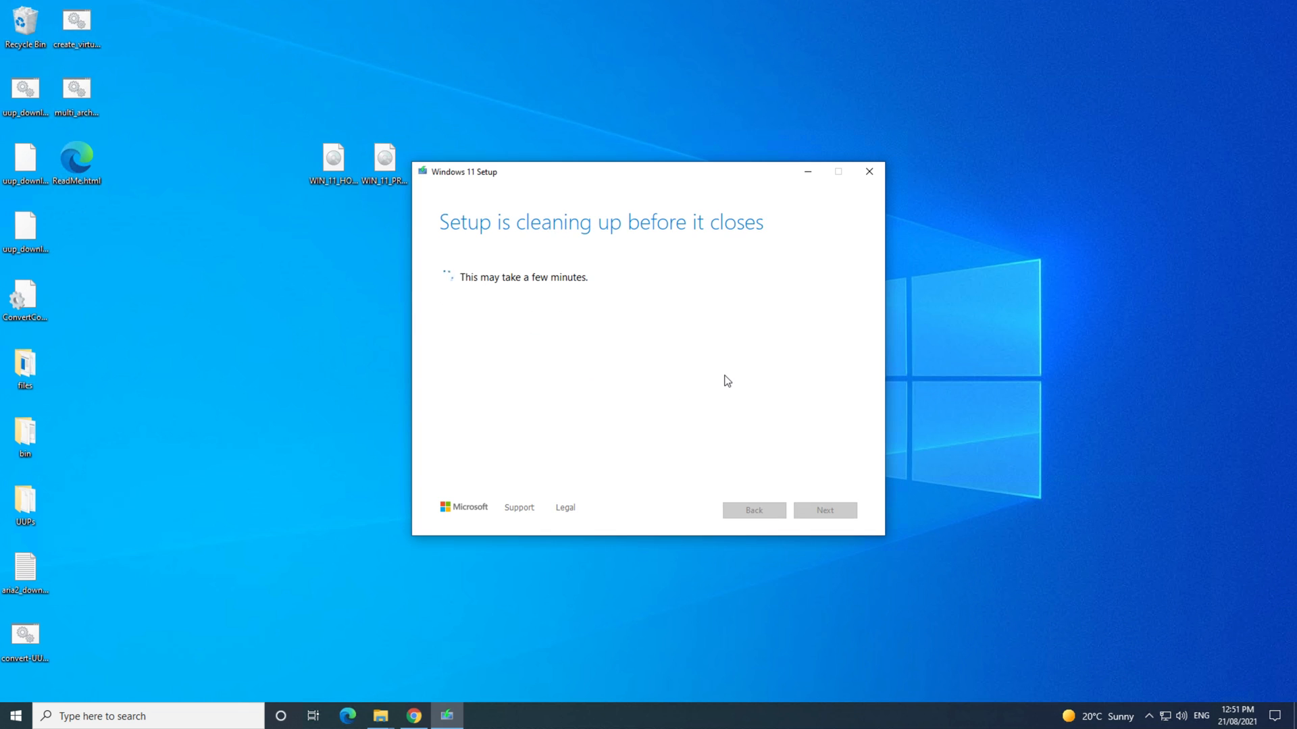